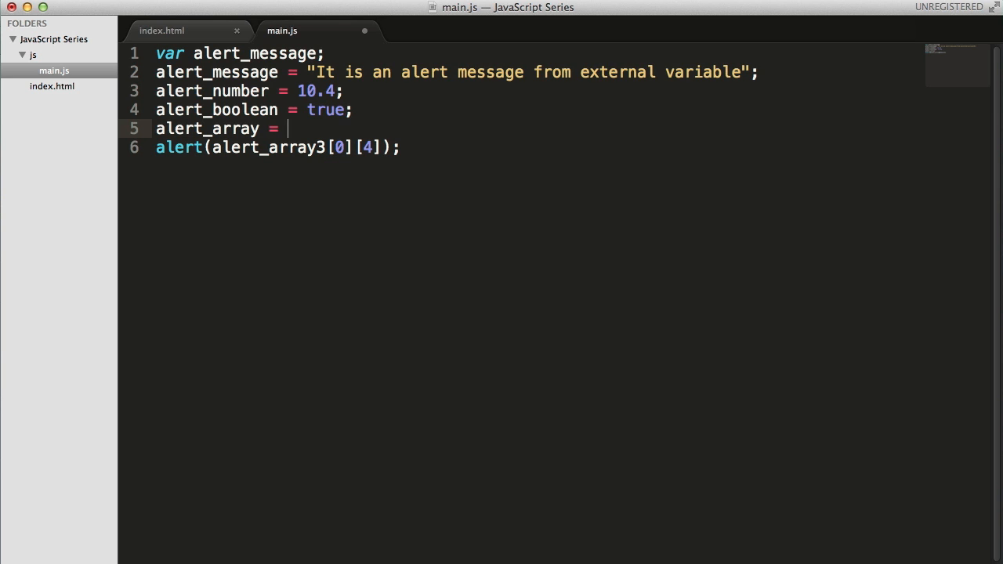
Write alert_array = []; and alert_array["message"] = "This is an alert message"; in main.js
text([])
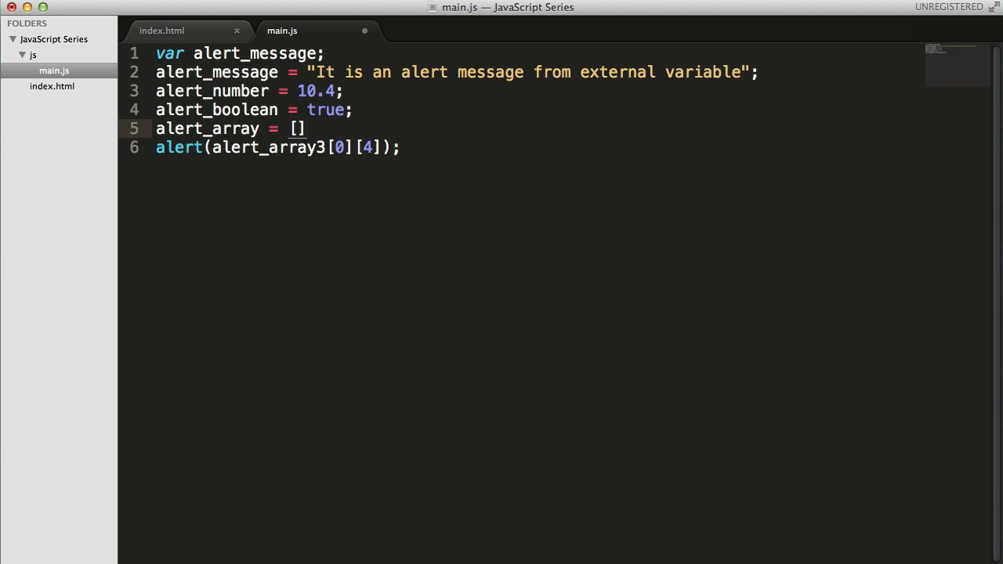
text(;)
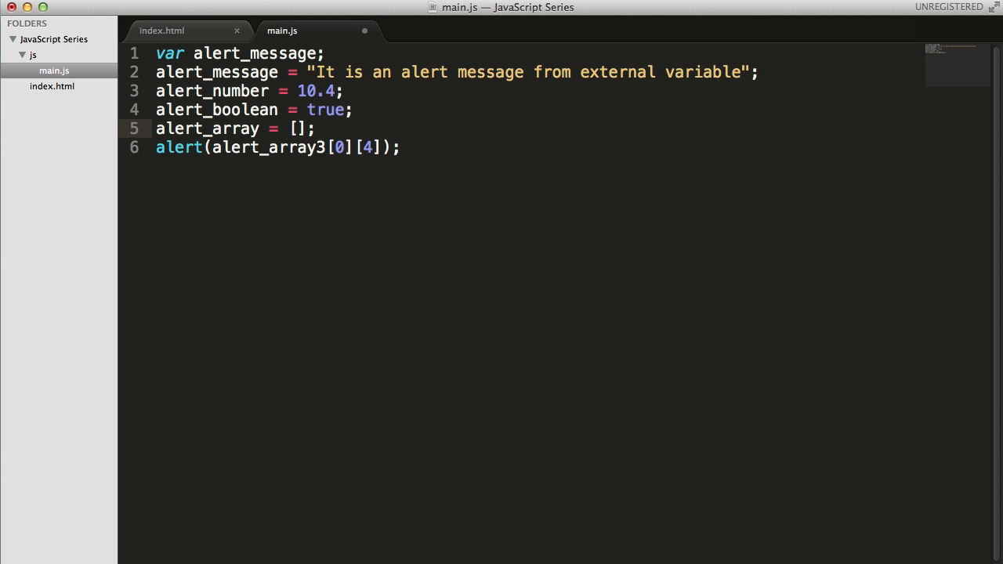
text(alert_array[")
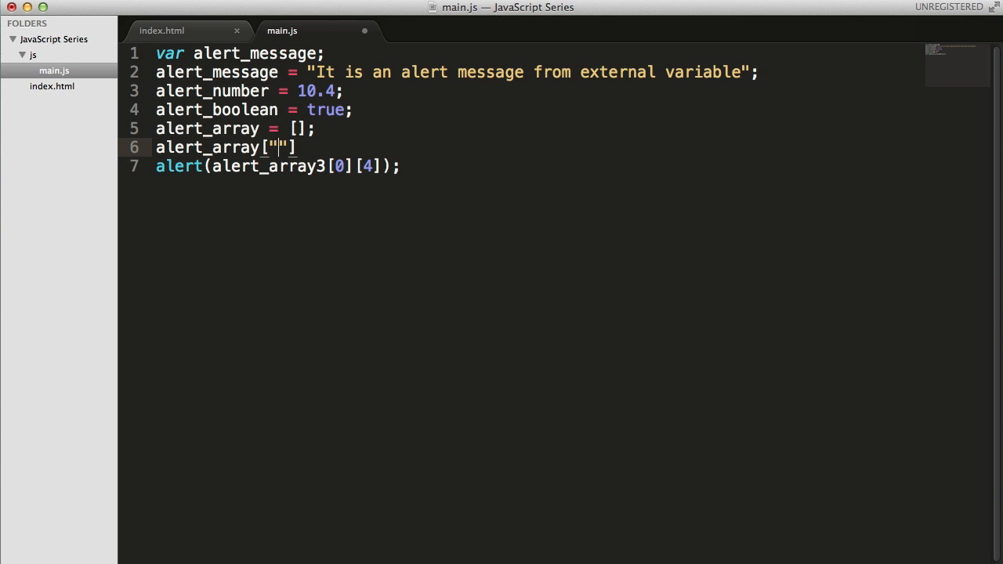
text(message)
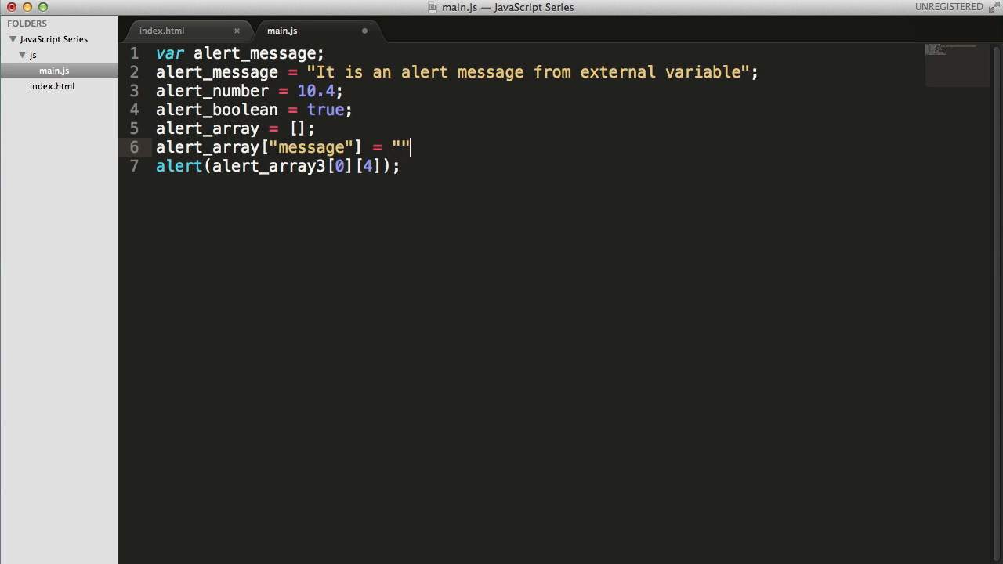
text(Thisis)
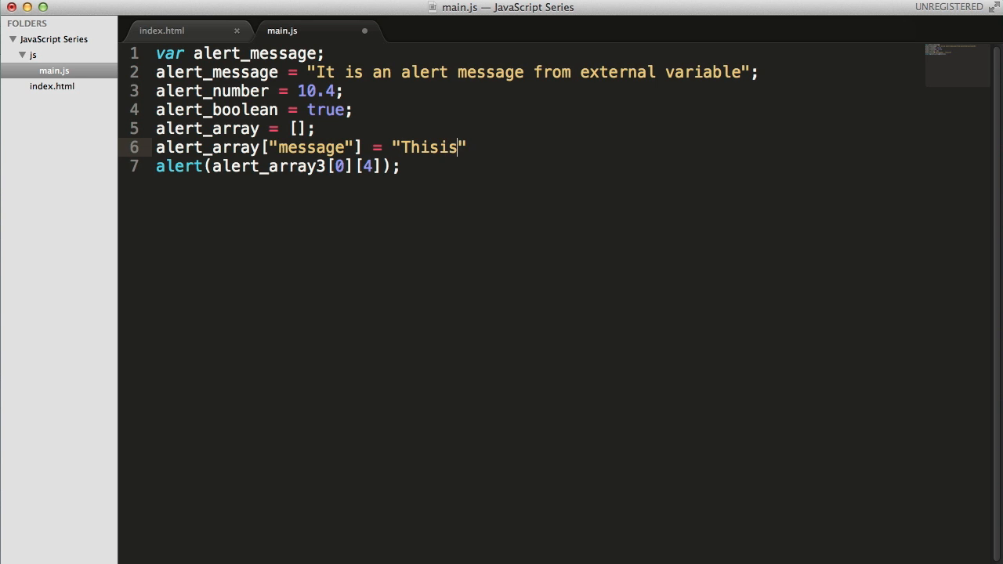
text(is a)
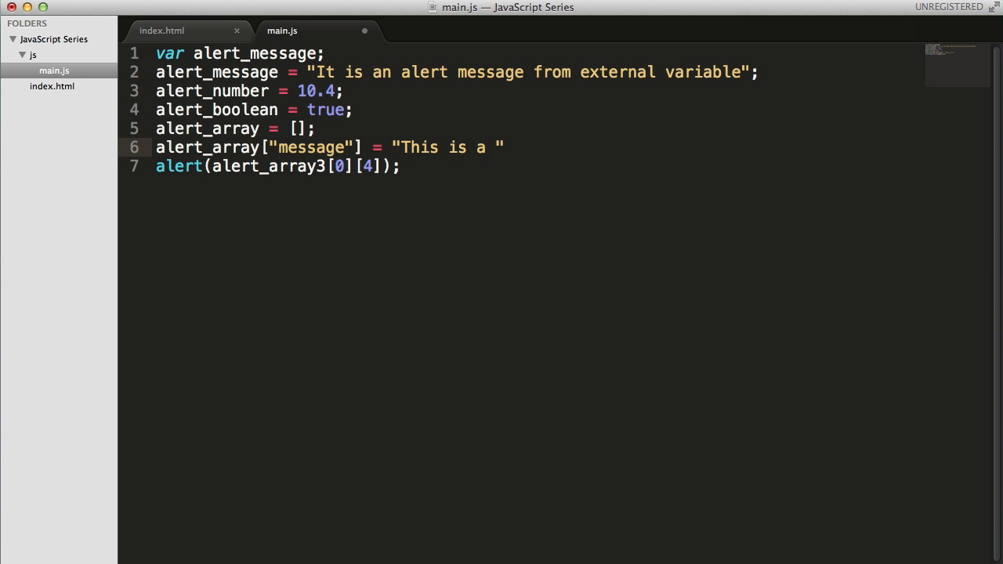
text(n alert message)
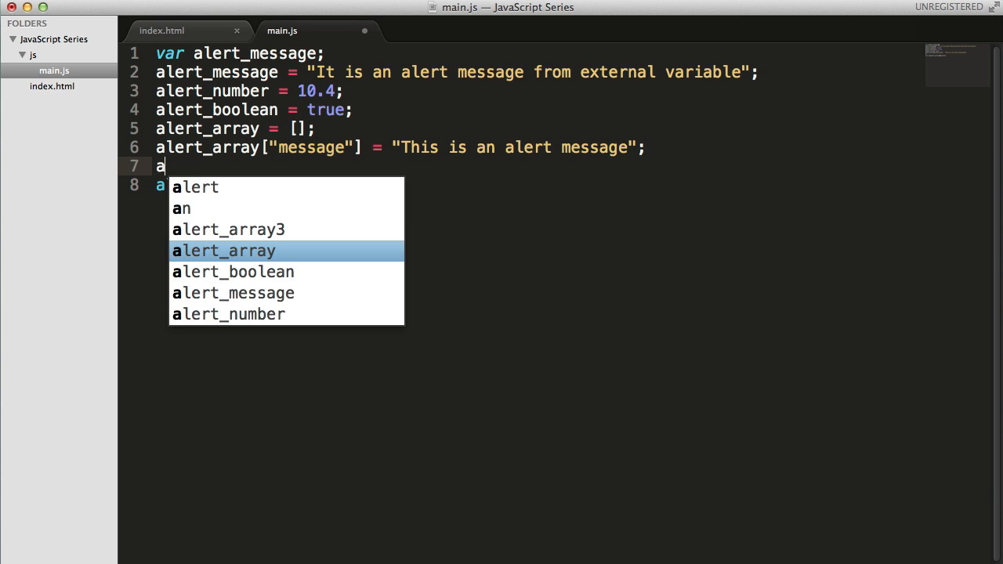
Add alert_array["count"] = 3 to main.js
text(lert_array[")
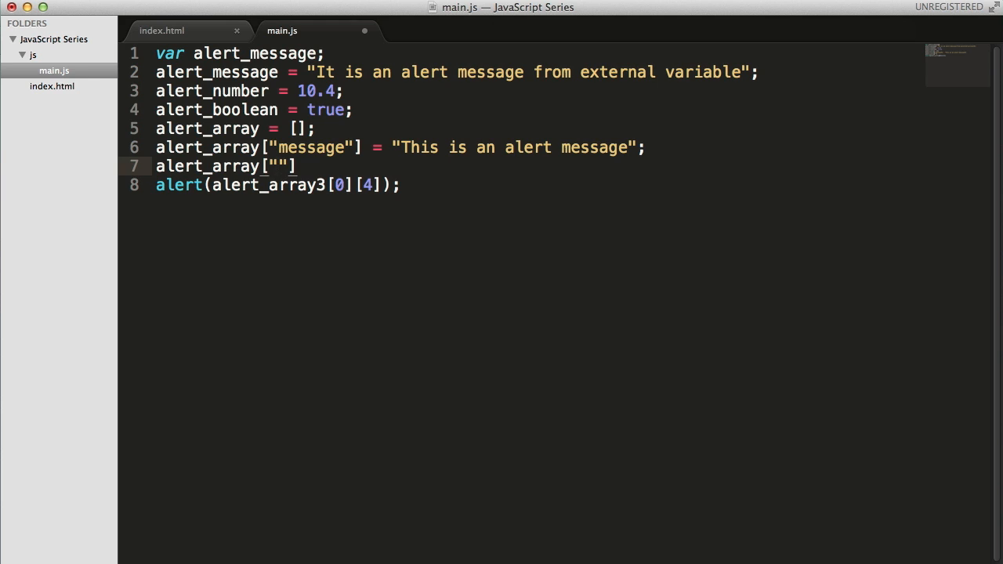
text(count)
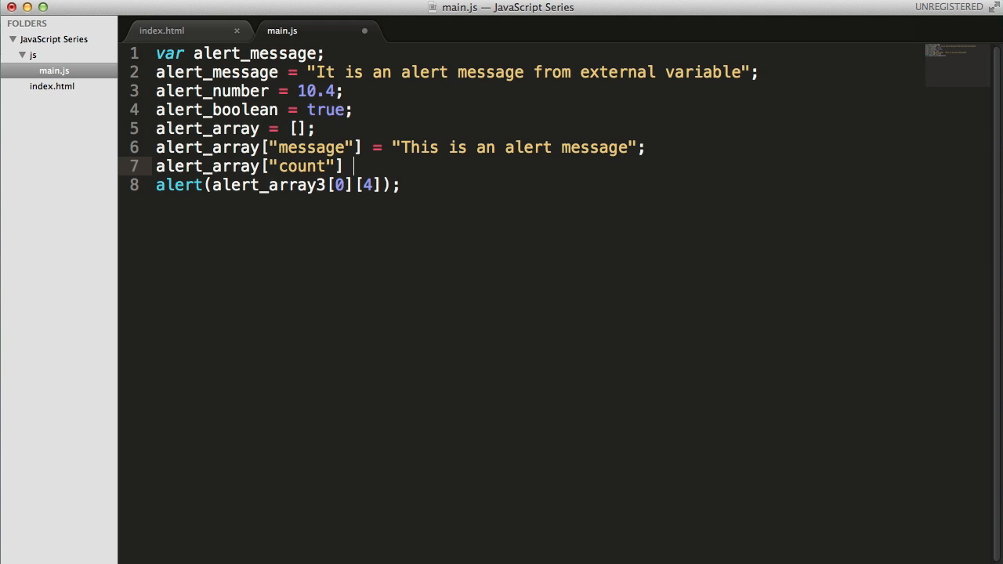
text(= 3)
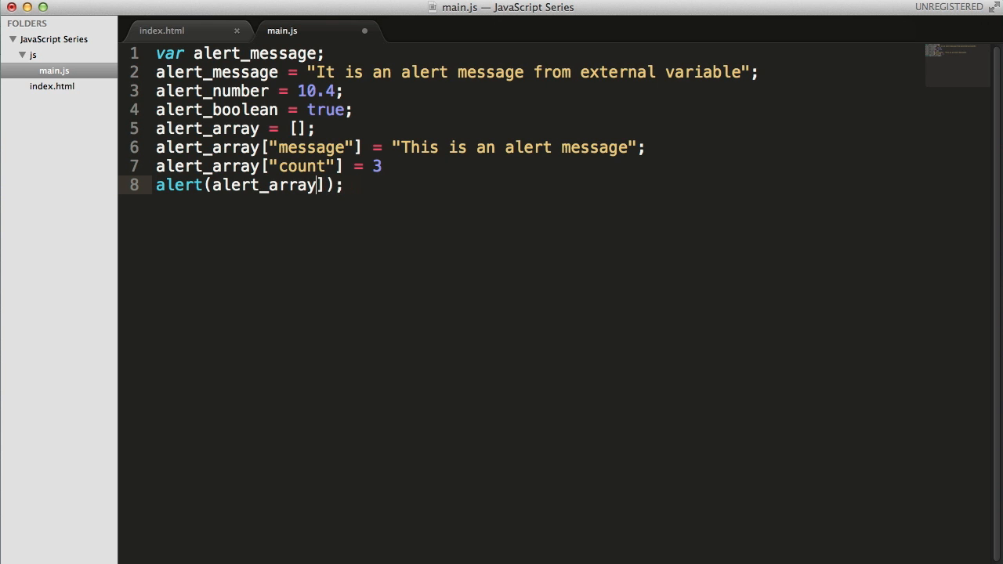
Alert alert_array["message"] and confirm Chrome shows "This is an alert message"
text(["")
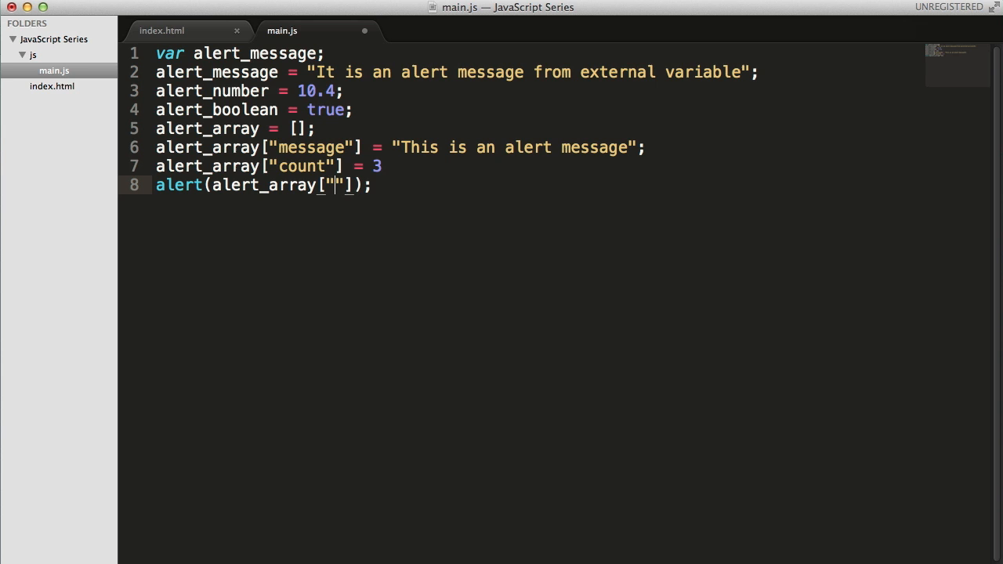
text(message)
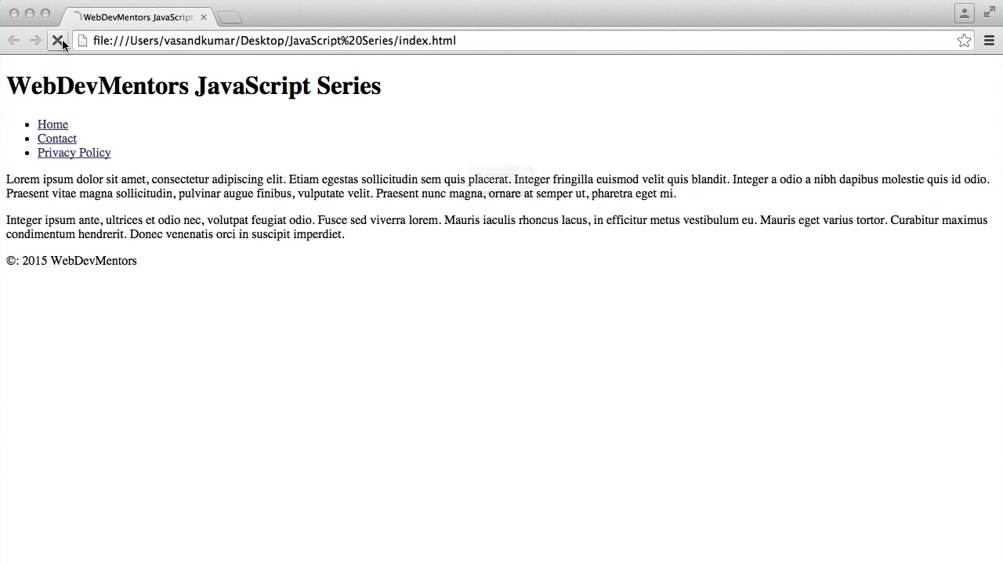
click(57, 40)
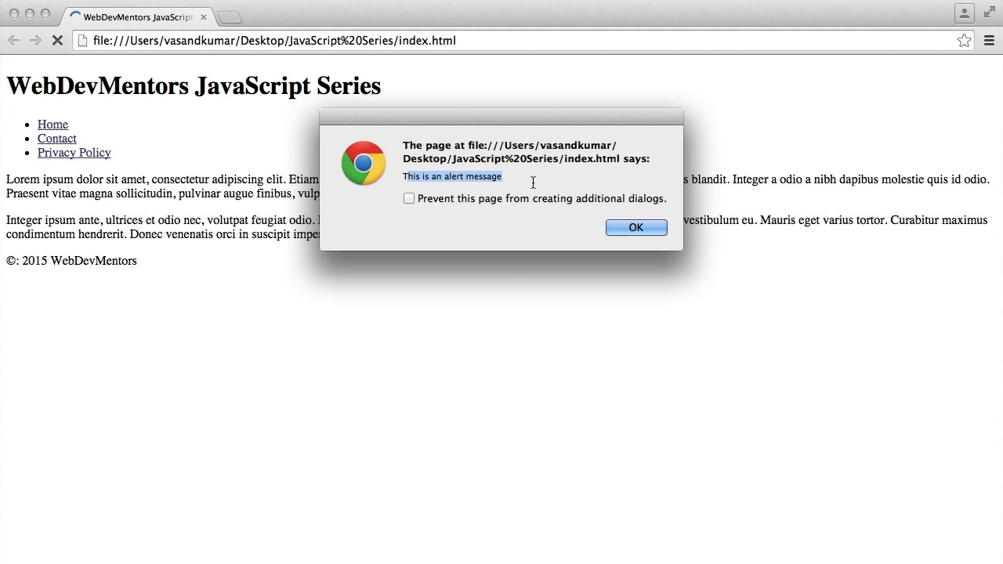
click(636, 227)
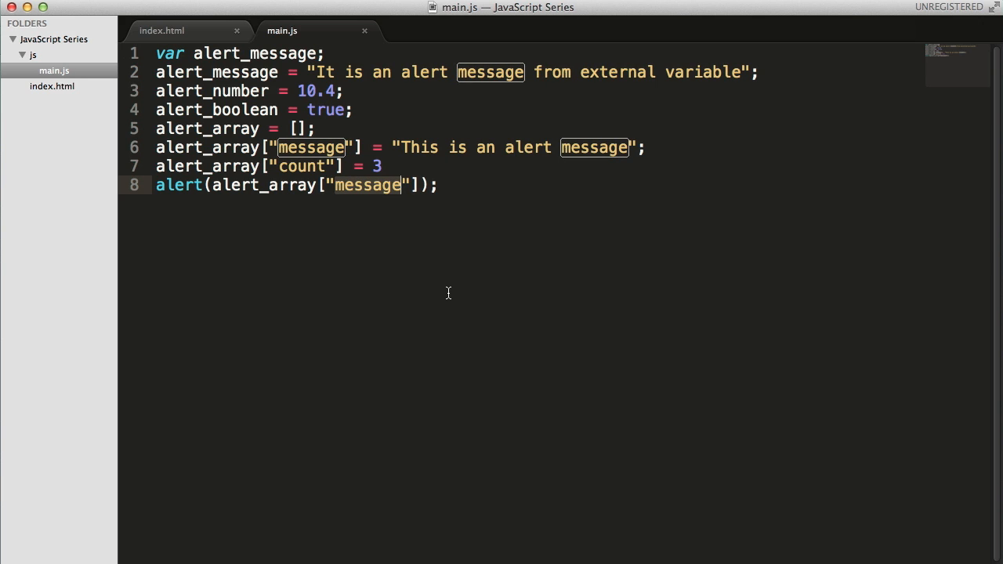
Alert alert_array["count"] and confirm Chrome shows 3
text(count)
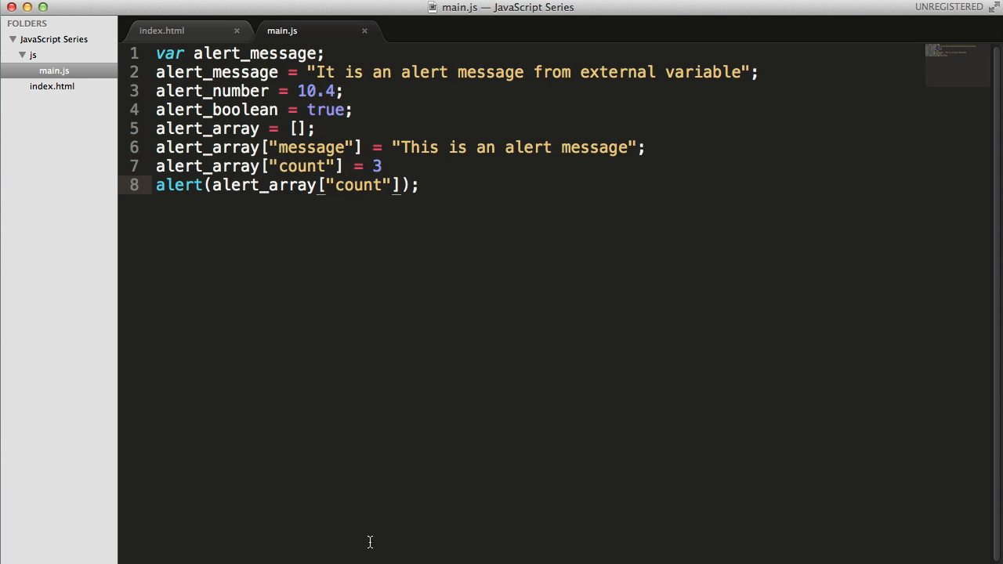
mouse_move(512, 555)
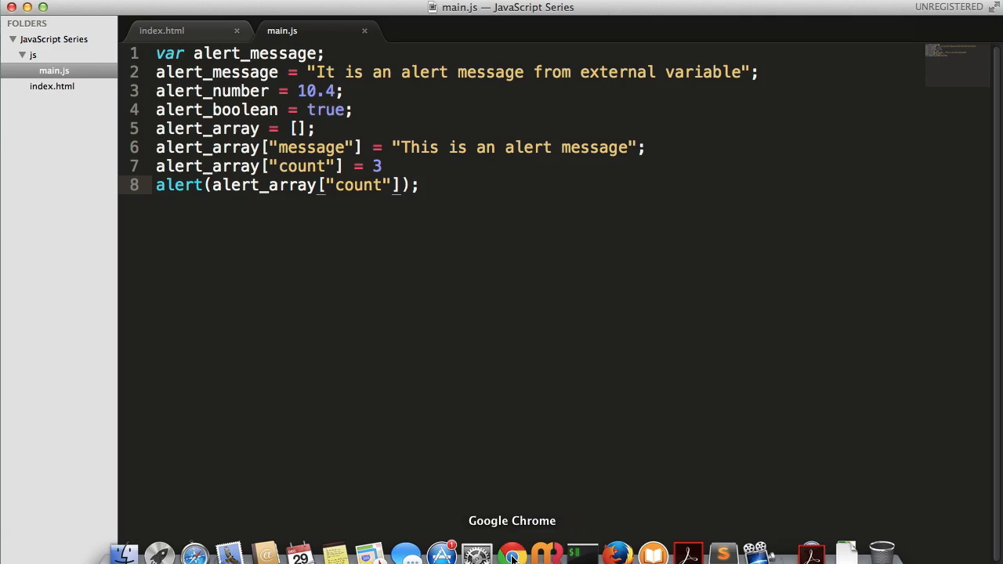
click(511, 555)
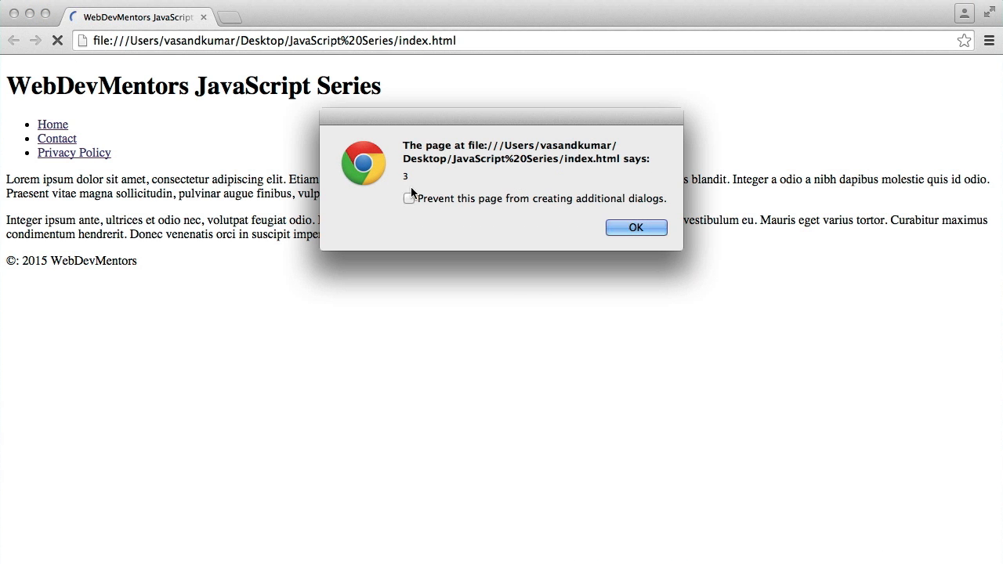
click(635, 227)
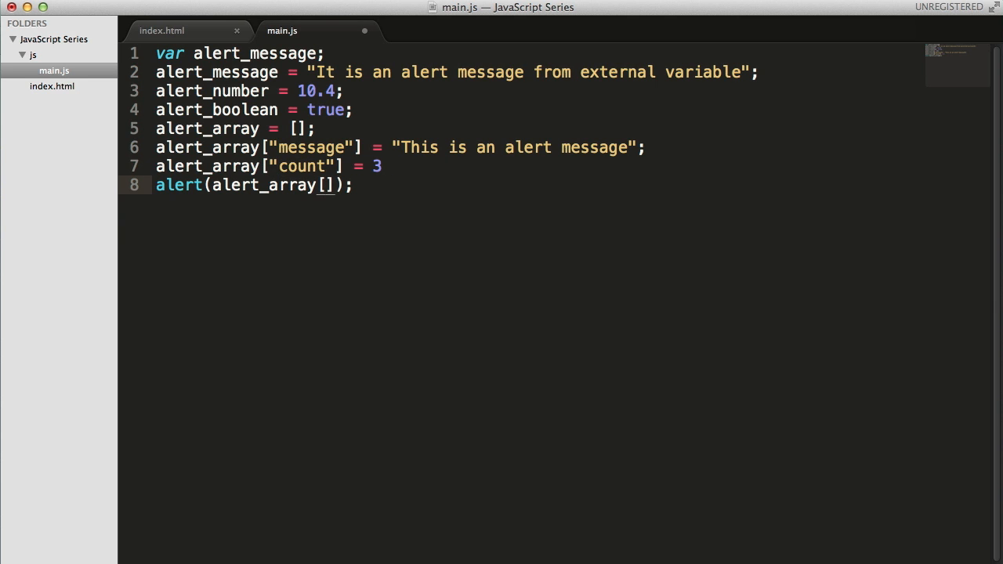
Alert alert_array[0], confirm Chrome shows undefined, and return to Sublime Text
text(0)
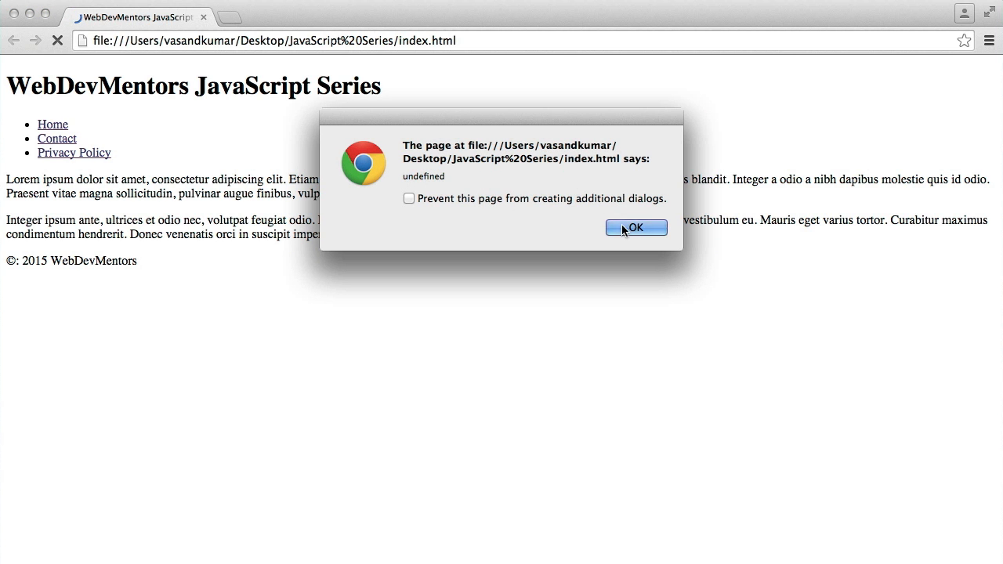
click(635, 227)
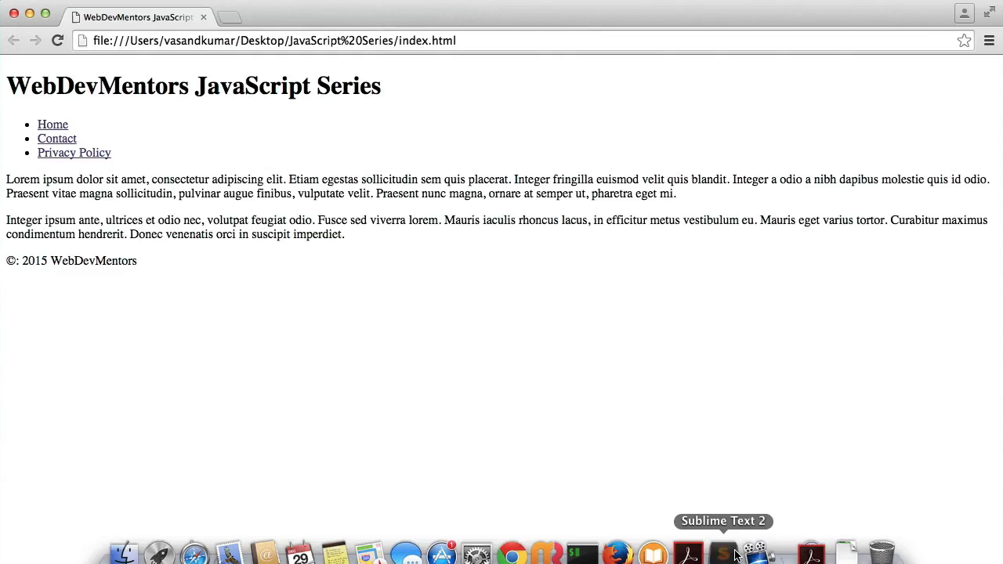
click(721, 551)
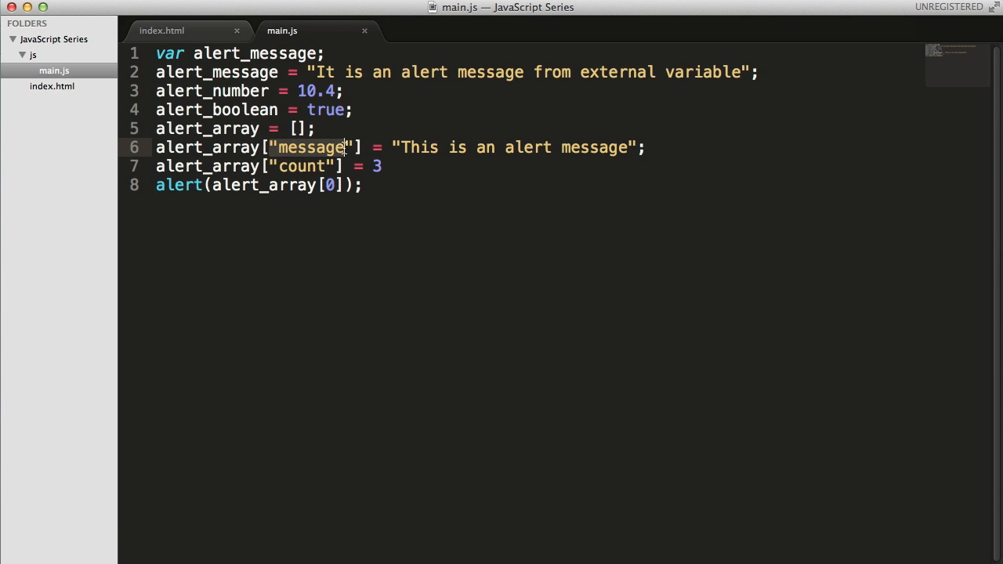